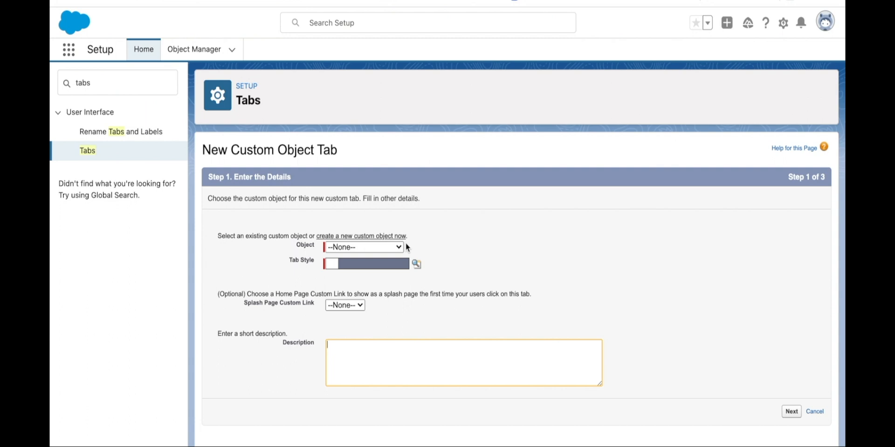
# Step: Create a custom object tab for the Review object, included in all apps
pyautogui.click(363, 247)
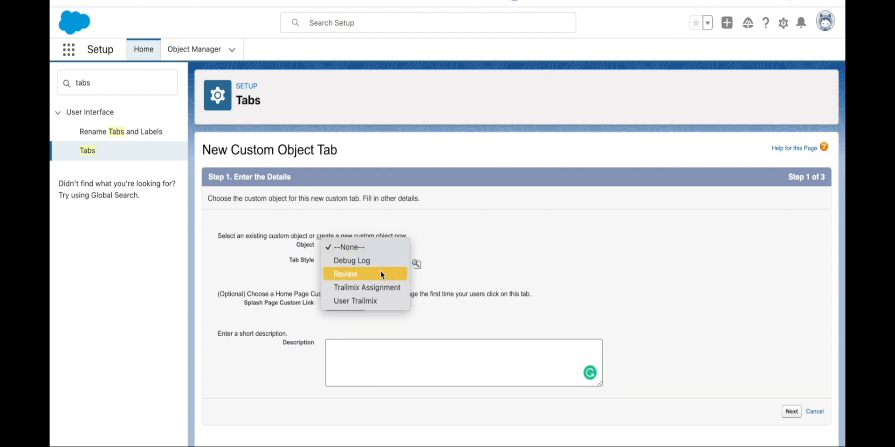
pyautogui.click(345, 274)
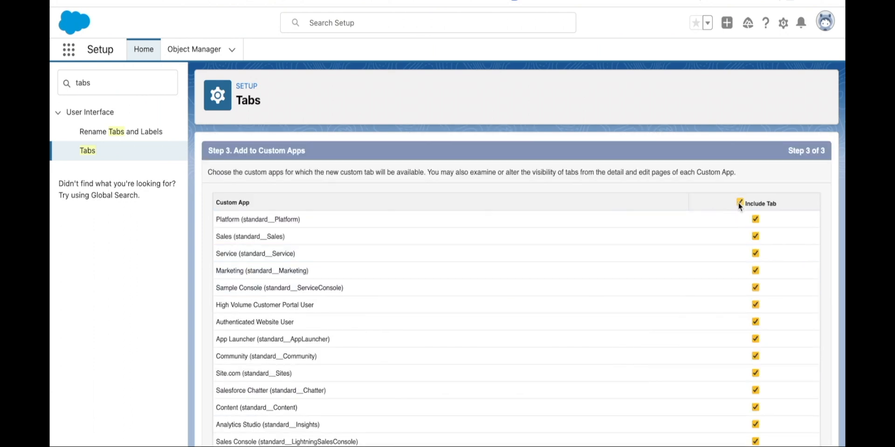
pyautogui.click(740, 203)
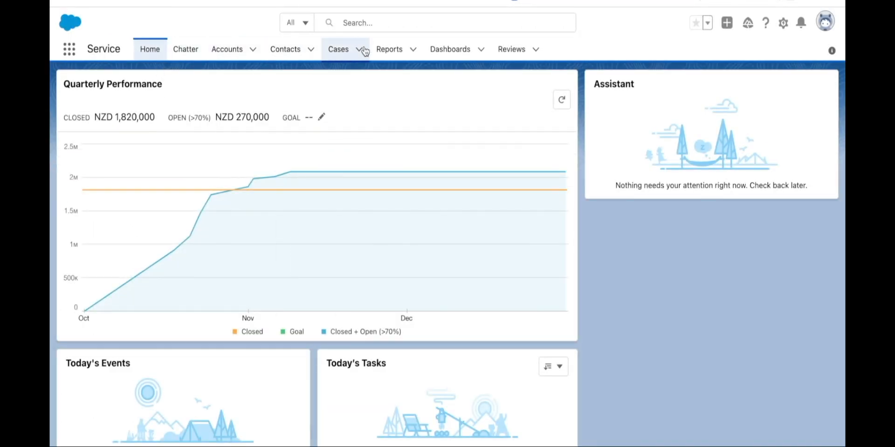
# Step: Open the Reviews list from the Service app navigation bar
pyautogui.click(512, 49)
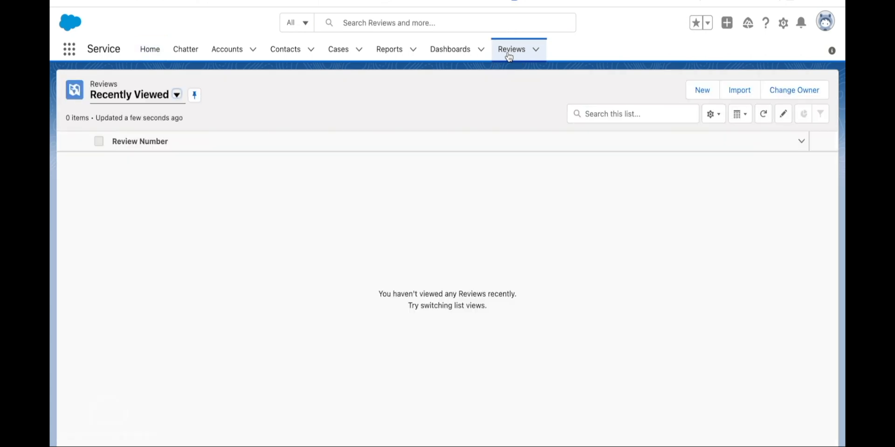
pyautogui.moveTo(72, 101)
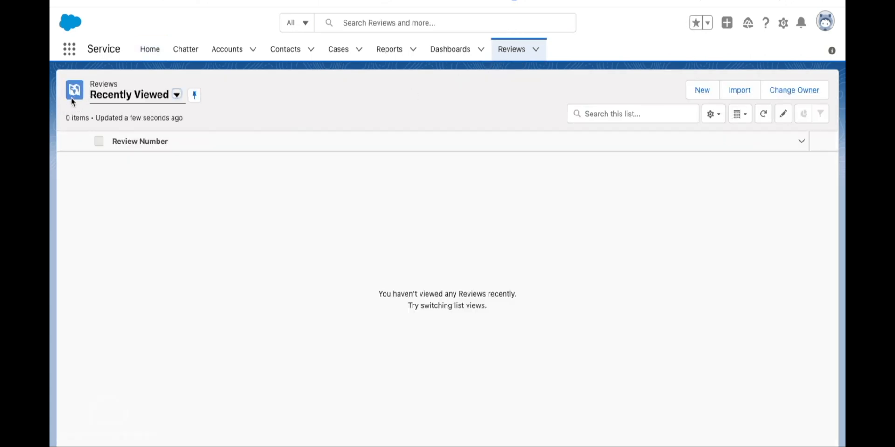